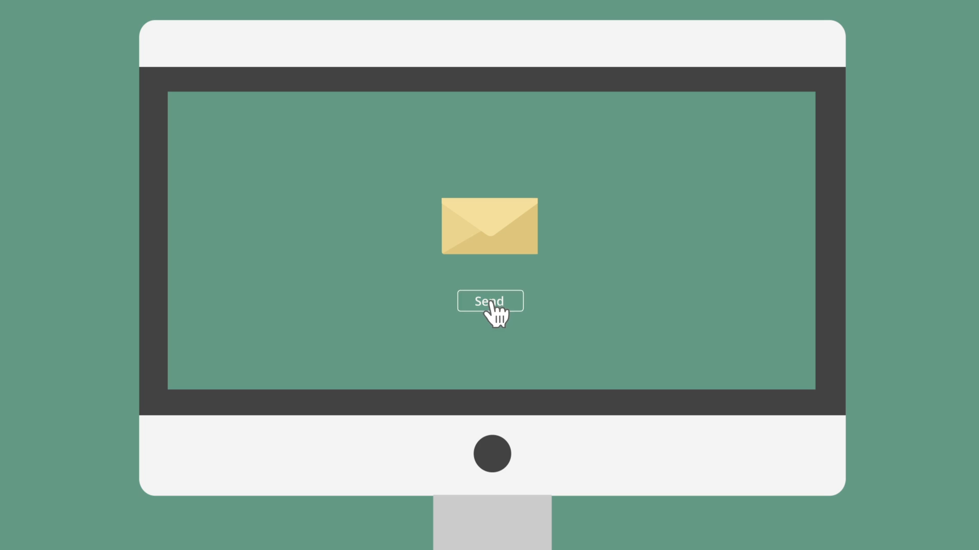
Send the receipt email and land on the empty Receipts page
{"action": "left_click", "coordinate": [489, 302]}
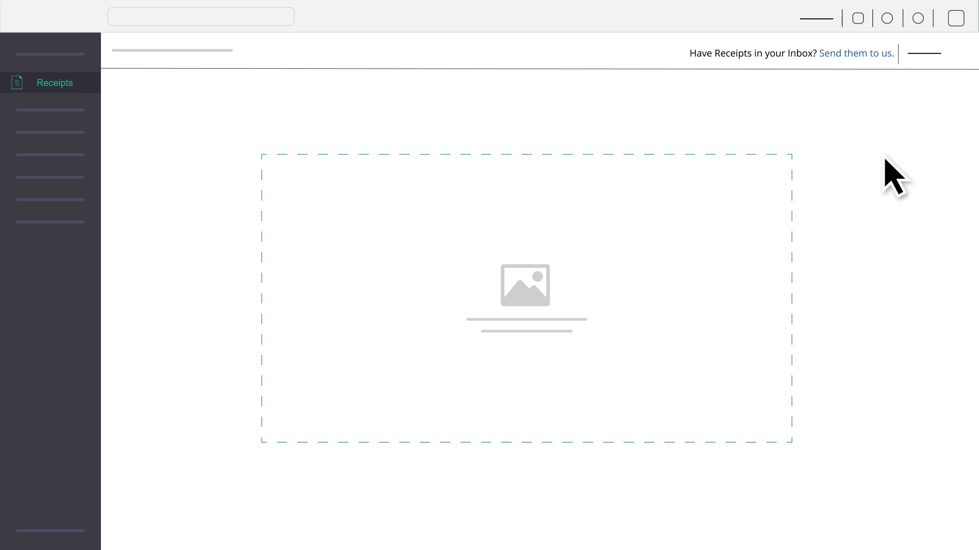
Save the generated receipts inbox address and start typing the forwarding address 'patri'
{"action": "left_click", "coordinate": [856, 53]}
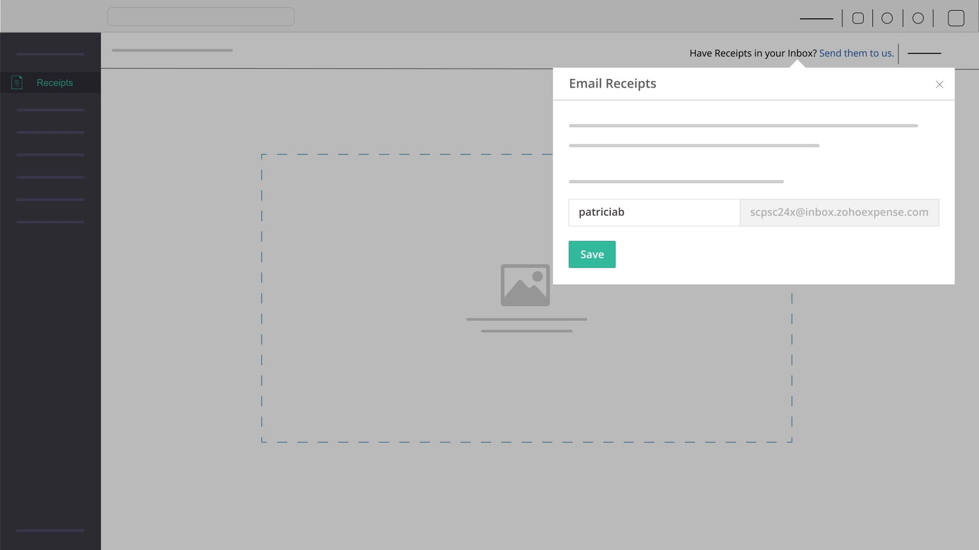
{"action": "left_click", "coordinate": [590, 255]}
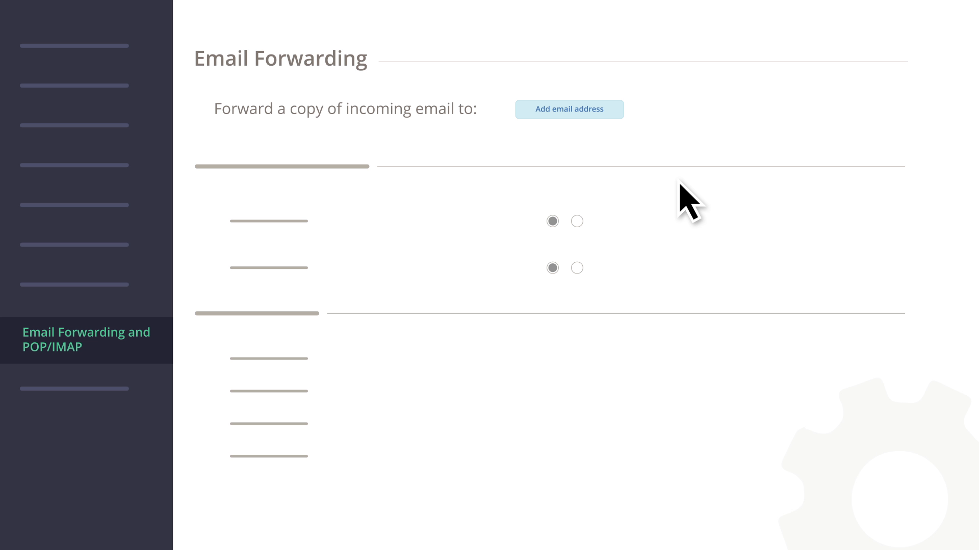
{"action": "type", "text": "patri"}
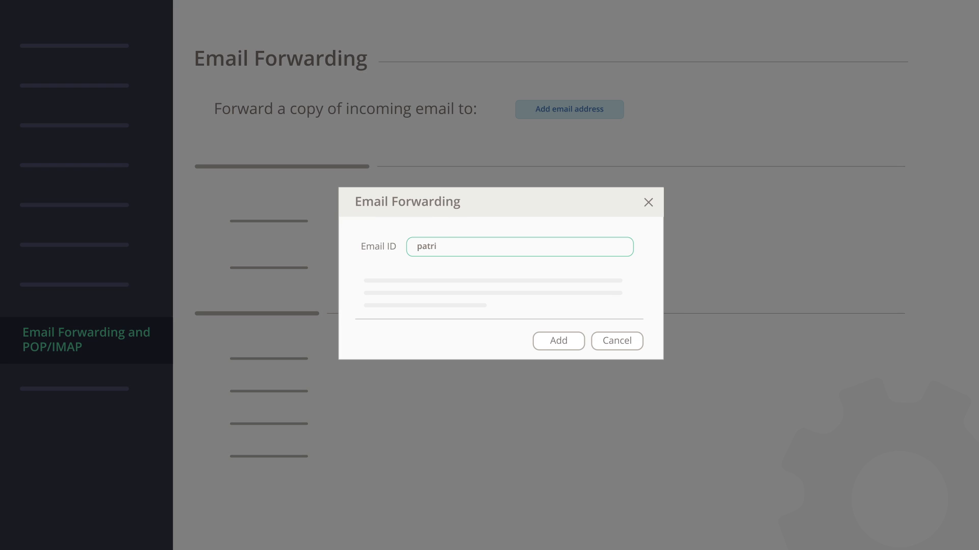